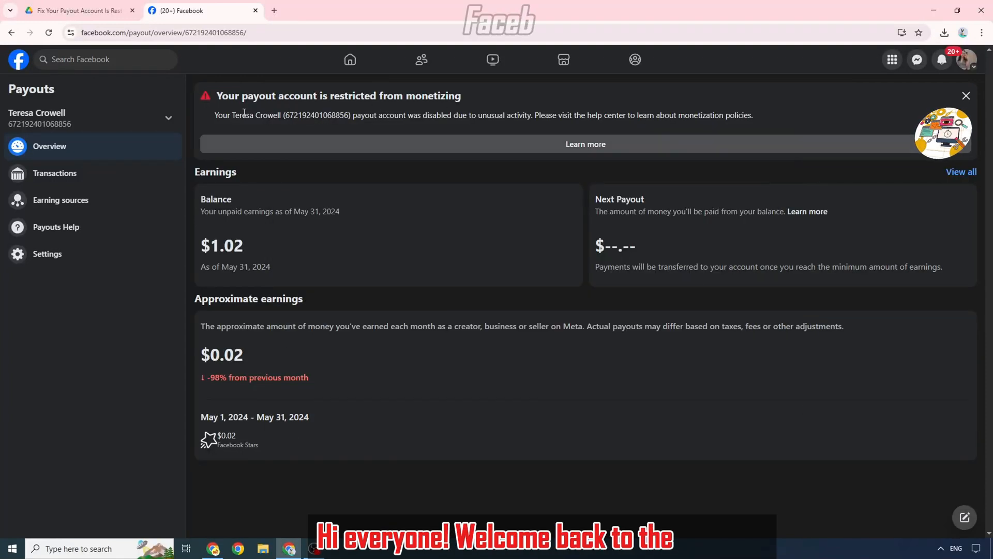
- Open the restriction banner's Learn more link and scroll the identity verification help article
{"action": "left_click_drag", "start_coordinate": [217, 96], "coordinate": [475, 116]}
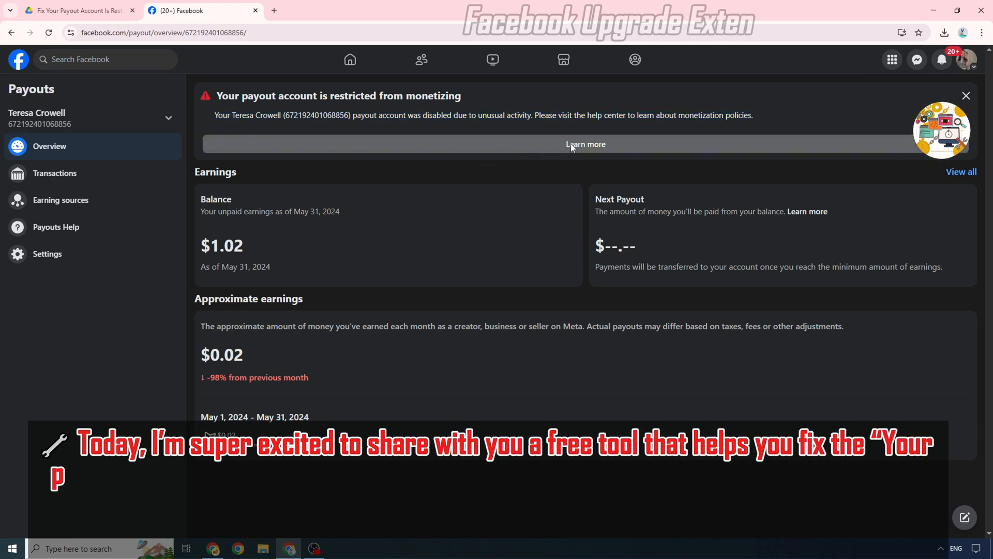
{"action": "left_click", "coordinate": [584, 144]}
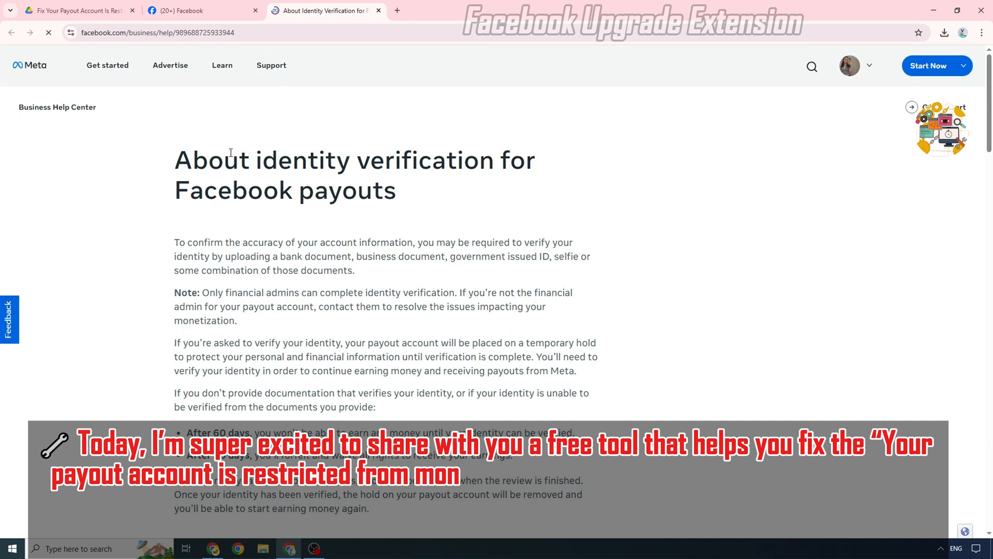
{"action": "scroll", "scroll_direction": "down", "scroll_amount": 3}
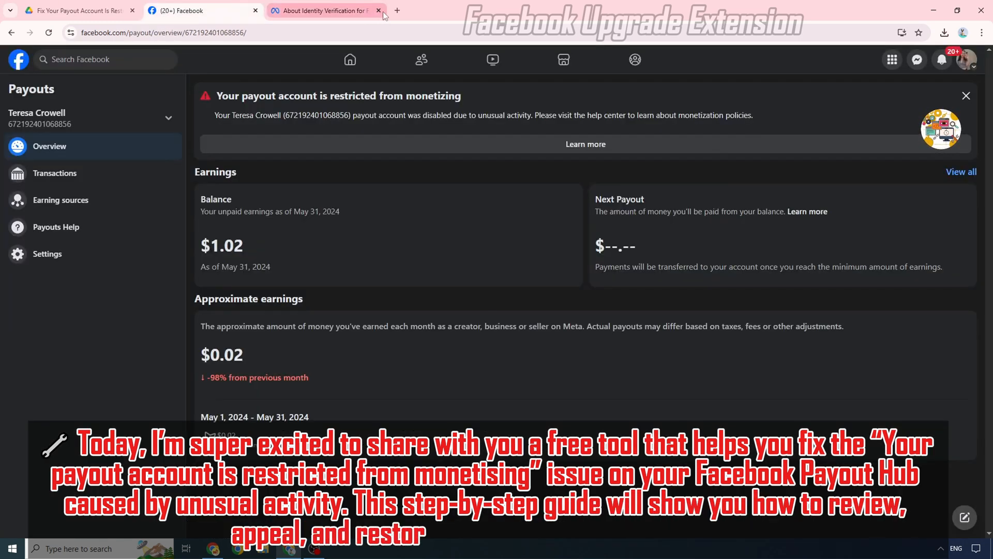
- Close the help tab and extract the downloaded payout-fix zip into Downloads
{"action": "left_click", "coordinate": [378, 10]}
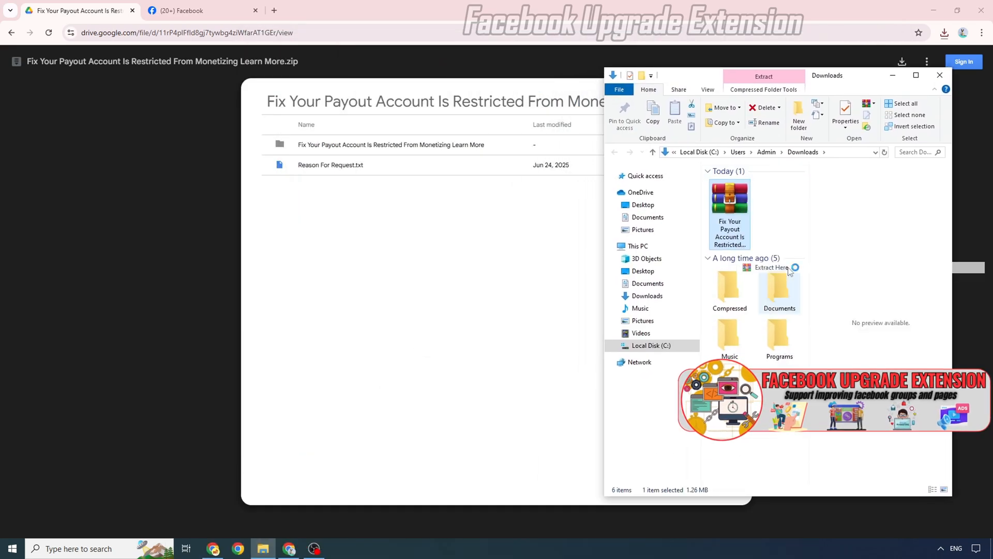
{"action": "left_click", "coordinate": [771, 267]}
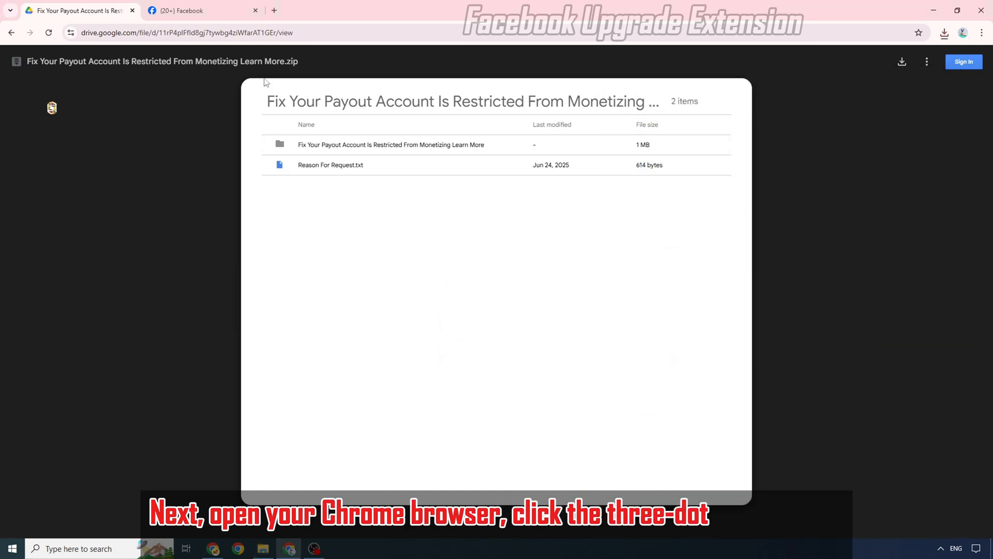
- Open Manage Extensions from Chrome's menu and switch Developer mode on
{"action": "left_click", "coordinate": [981, 32]}
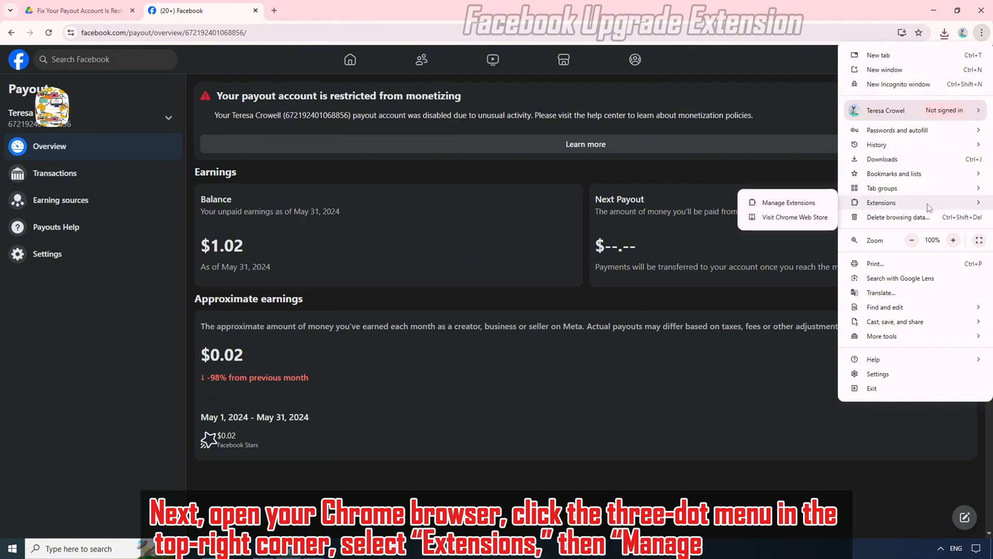
{"action": "left_click", "coordinate": [790, 202]}
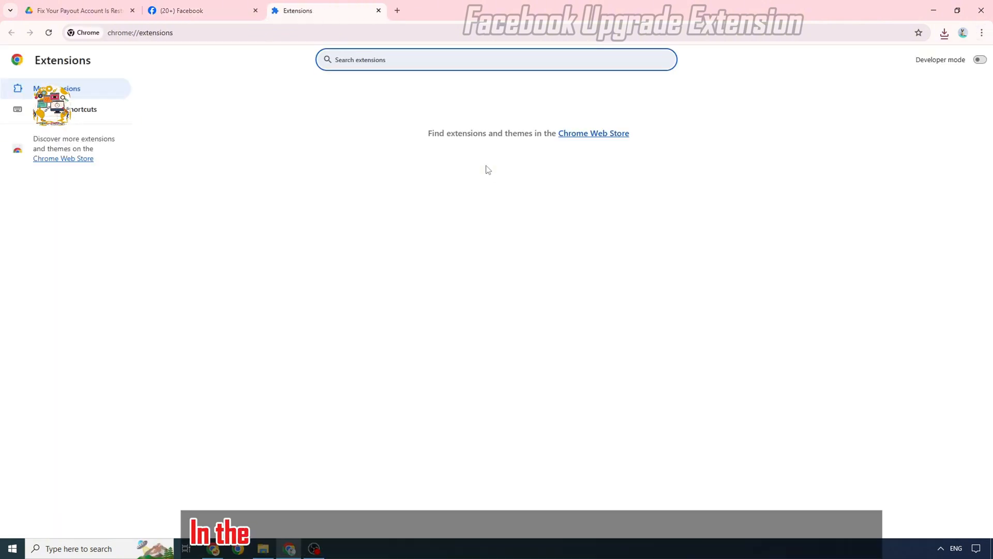
{"action": "left_click", "coordinate": [979, 60]}
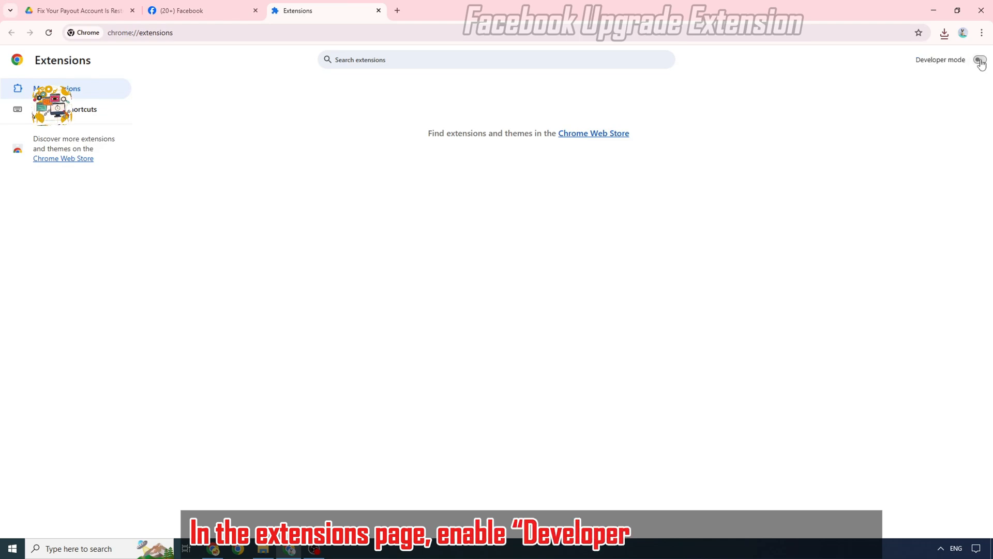
{"action": "left_click", "coordinate": [980, 60]}
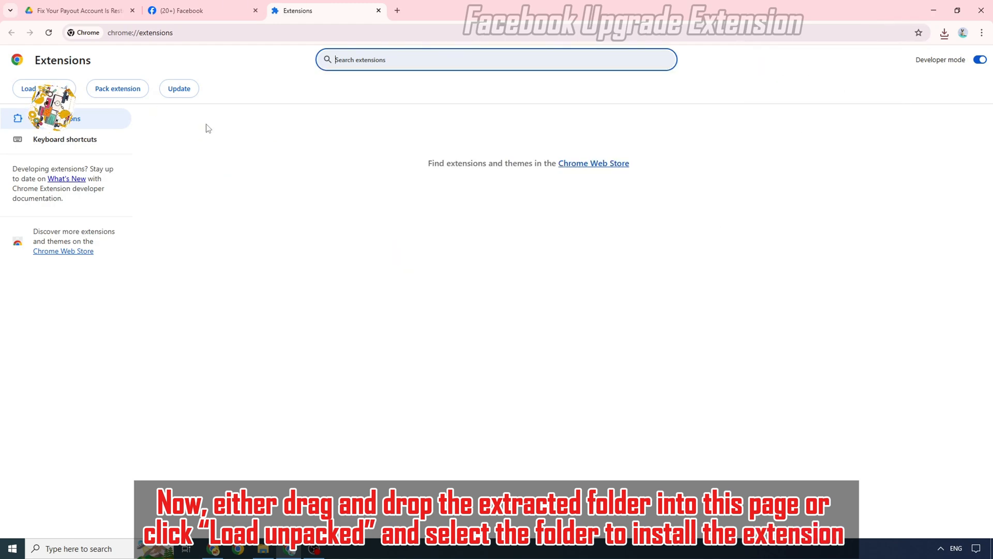
- Load the extracted payout-fix folder from Downloads as an unpacked extension
{"action": "left_click", "coordinate": [43, 88]}
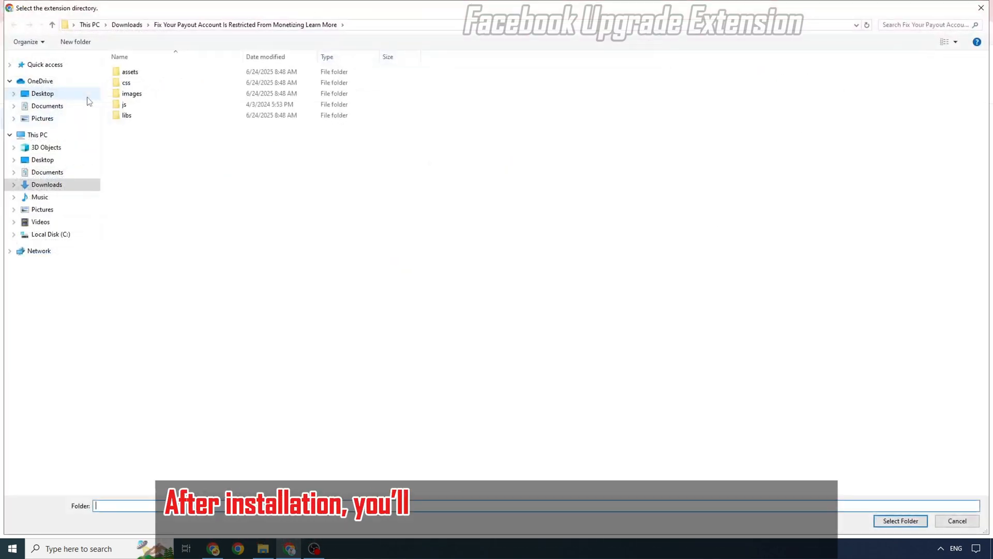
{"action": "left_click", "coordinate": [127, 24]}
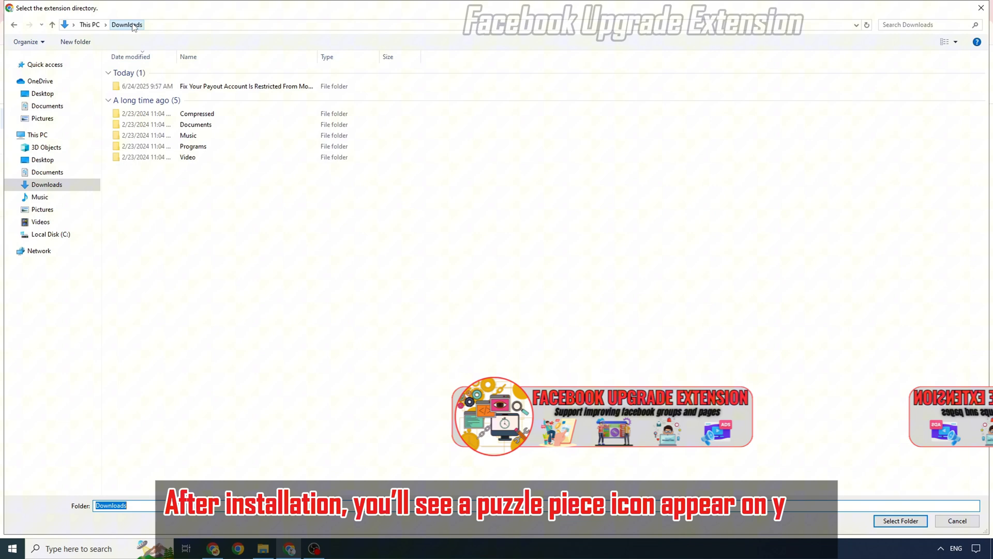
{"action": "left_click", "coordinate": [246, 86]}
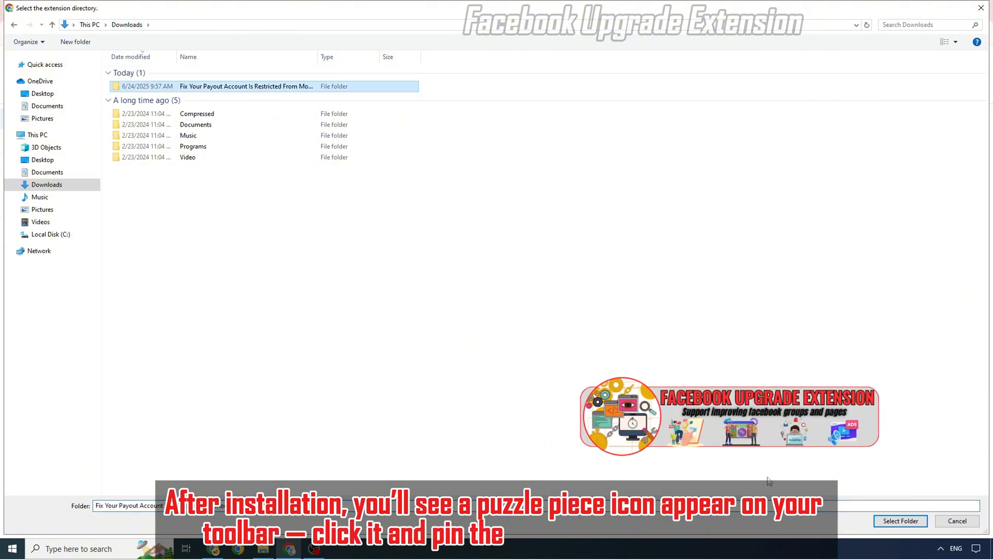
{"action": "left_click", "coordinate": [899, 521]}
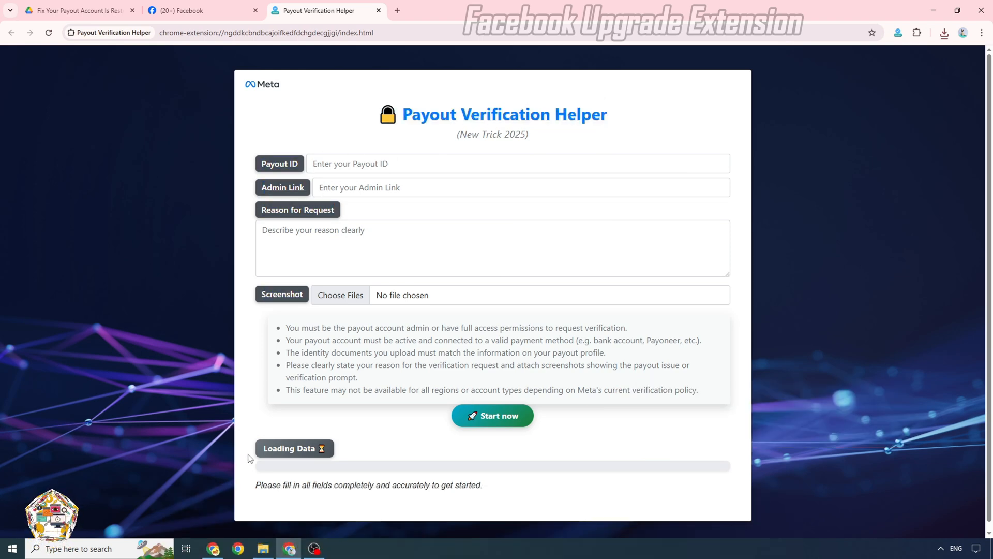
- Copy the payout account ID from the Payouts page address into the Payout ID field
{"action": "left_click", "coordinate": [517, 164]}
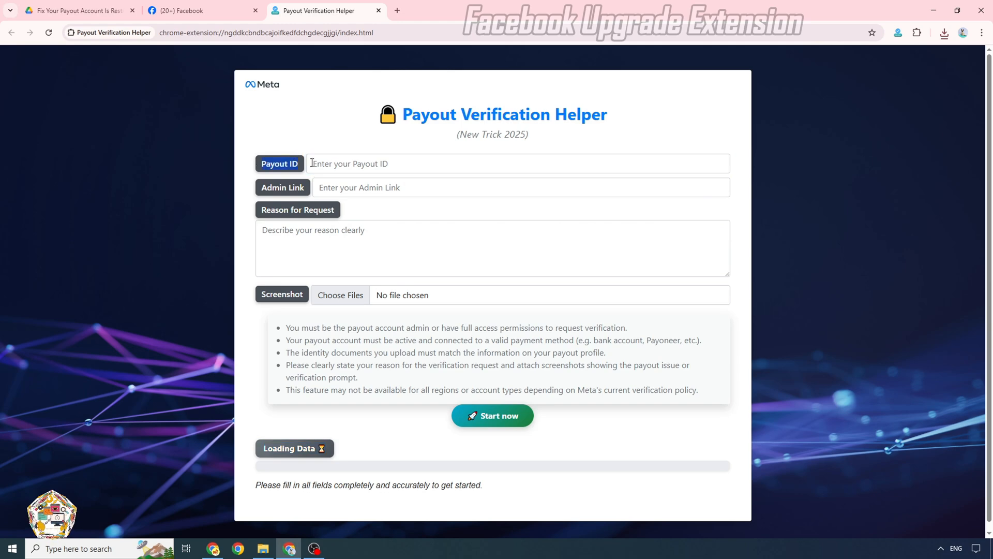
{"action": "left_click", "coordinate": [203, 11]}
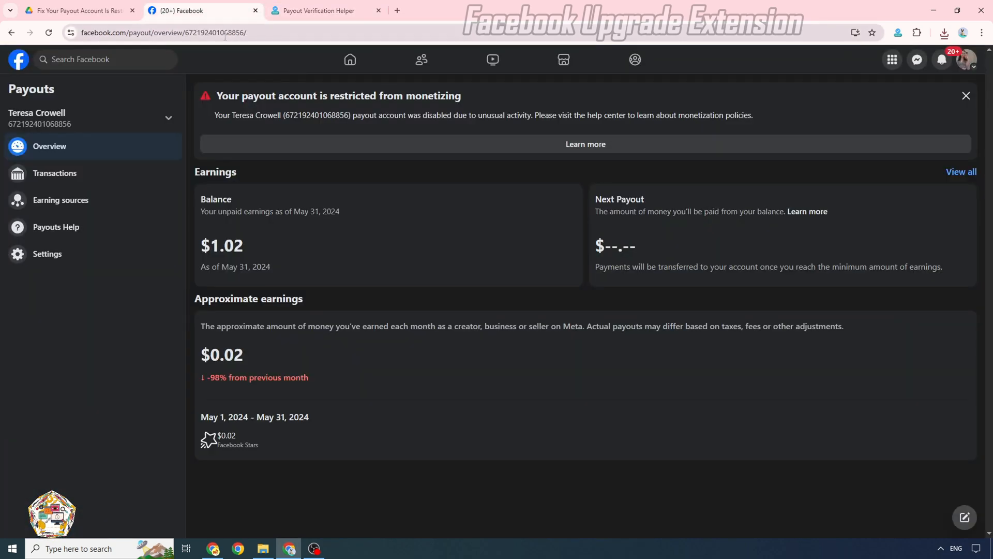
{"action": "left_click", "coordinate": [161, 32]}
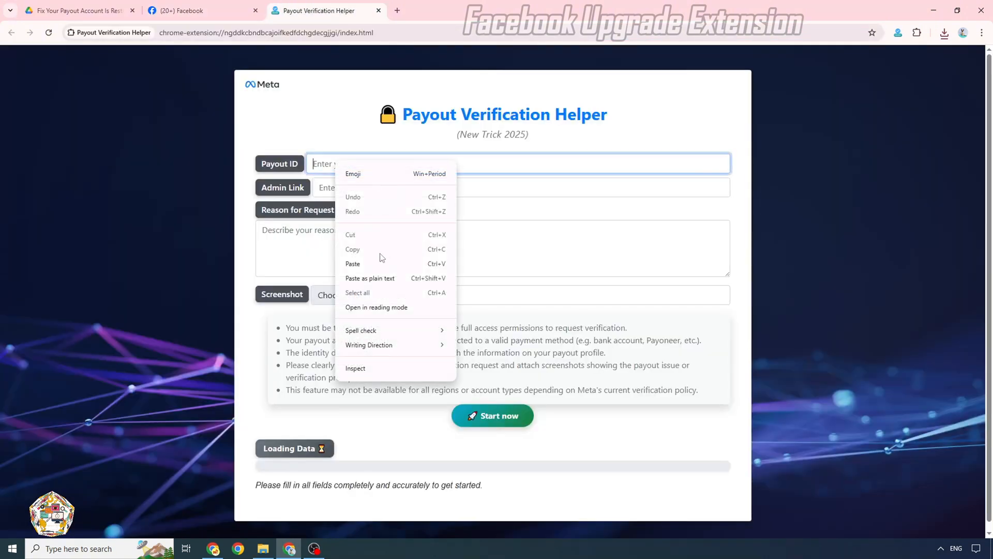
{"action": "left_click", "coordinate": [203, 10]}
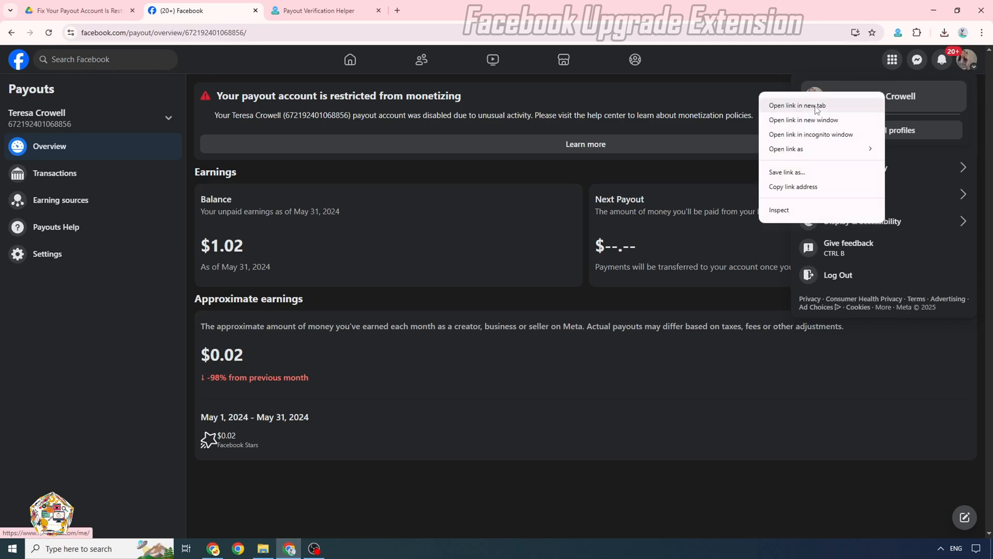
{"action": "left_click", "coordinate": [798, 106]}
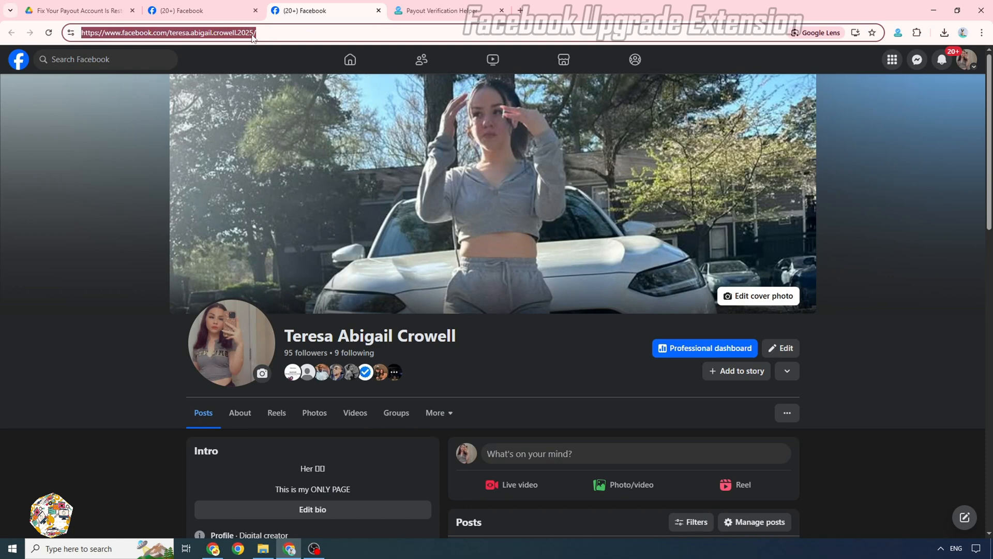
{"action": "left_click", "coordinate": [444, 10]}
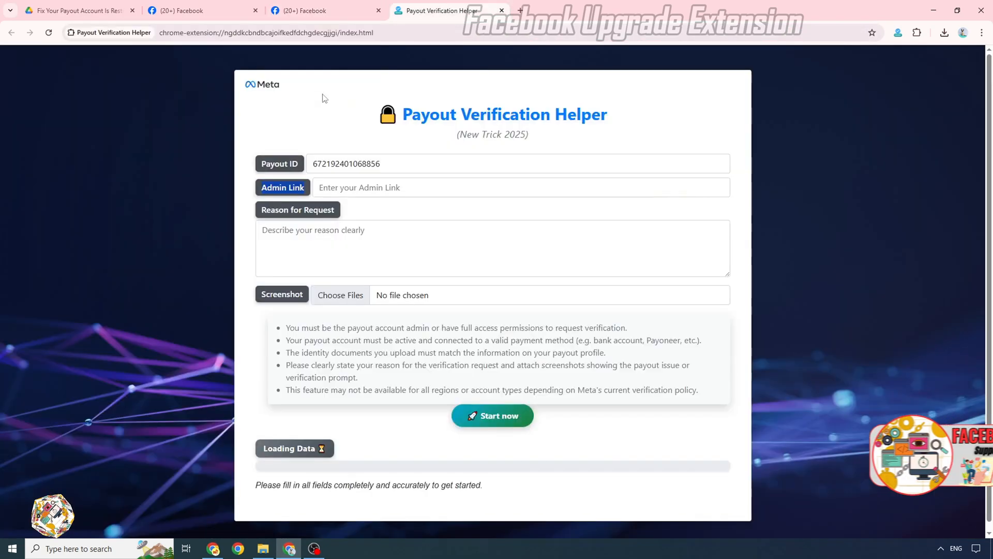
{"action": "type", "text": "https://www.facebook.com/teresa.abigail.crowell.2025/"}
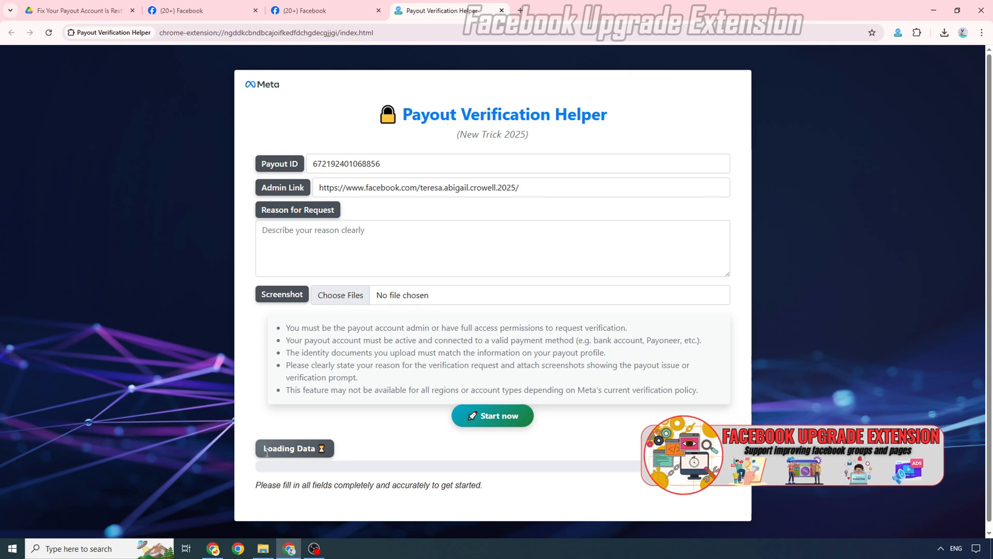
- Paste the Reason for Request.txt support letter into the Reason for Request box
{"action": "left_click", "coordinate": [263, 549]}
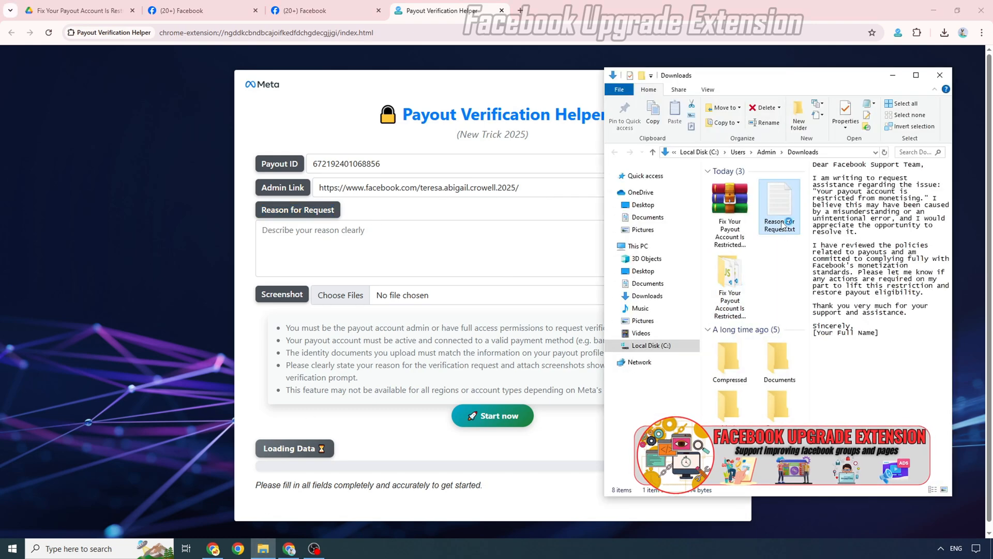
{"action": "double_click", "coordinate": [780, 206]}
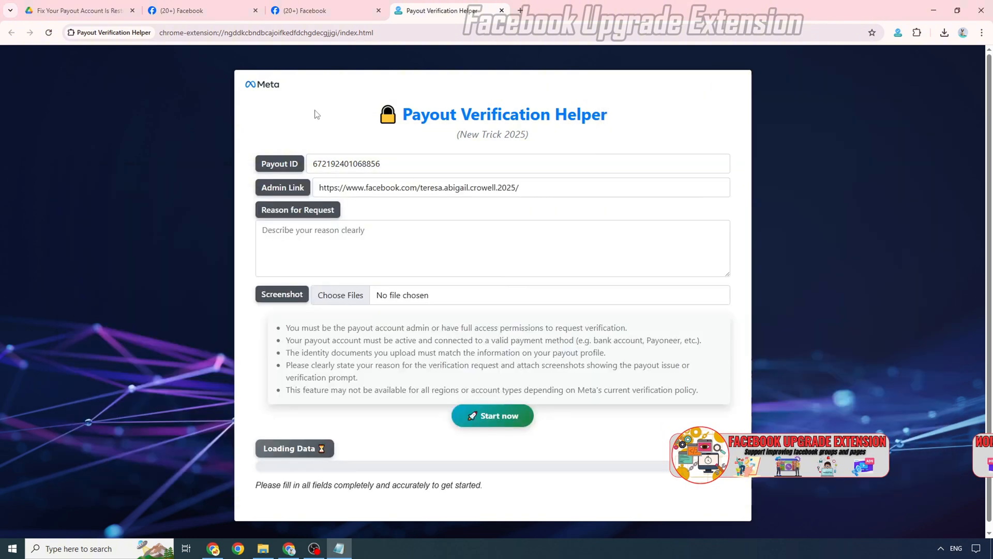
{"action": "type", "text": "Thank you very much for your support and assistance."}
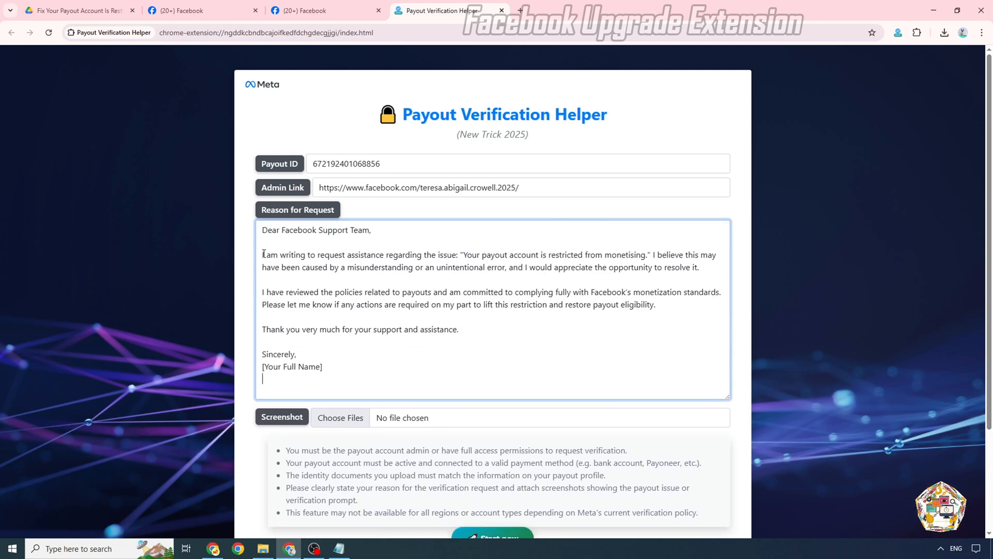
{"action": "left_click", "coordinate": [264, 291]}
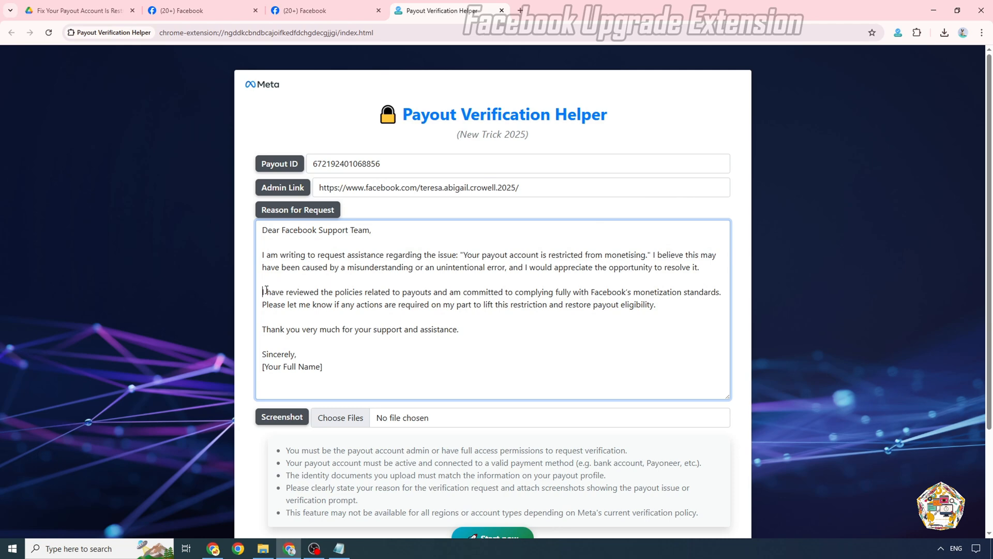
{"action": "double_click", "coordinate": [291, 367]}
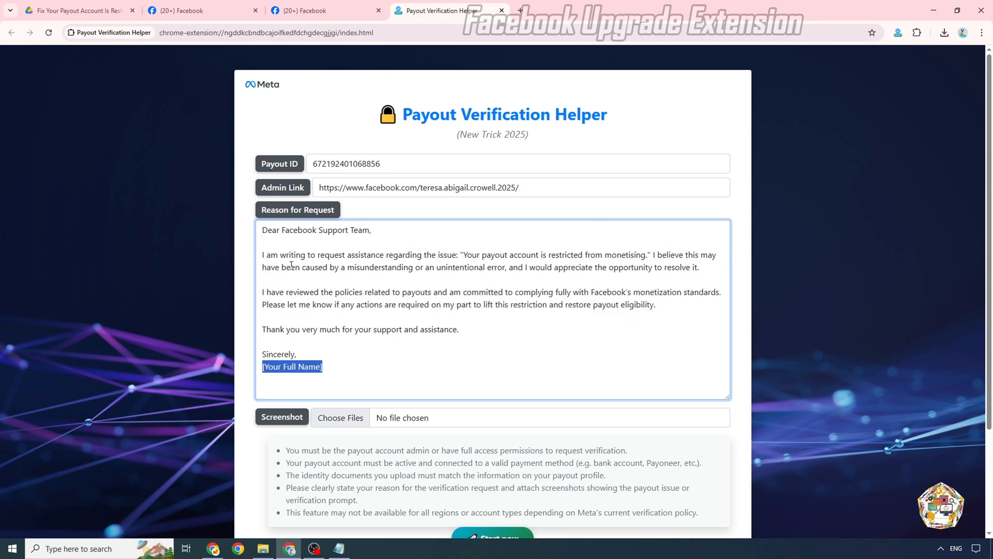
{"action": "left_click", "coordinate": [325, 11]}
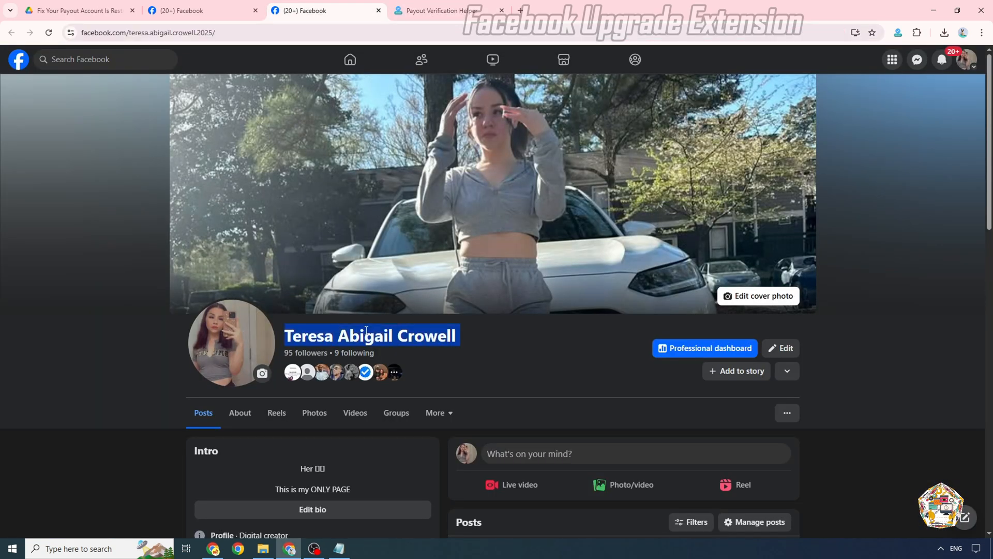
{"action": "left_click", "coordinate": [443, 10]}
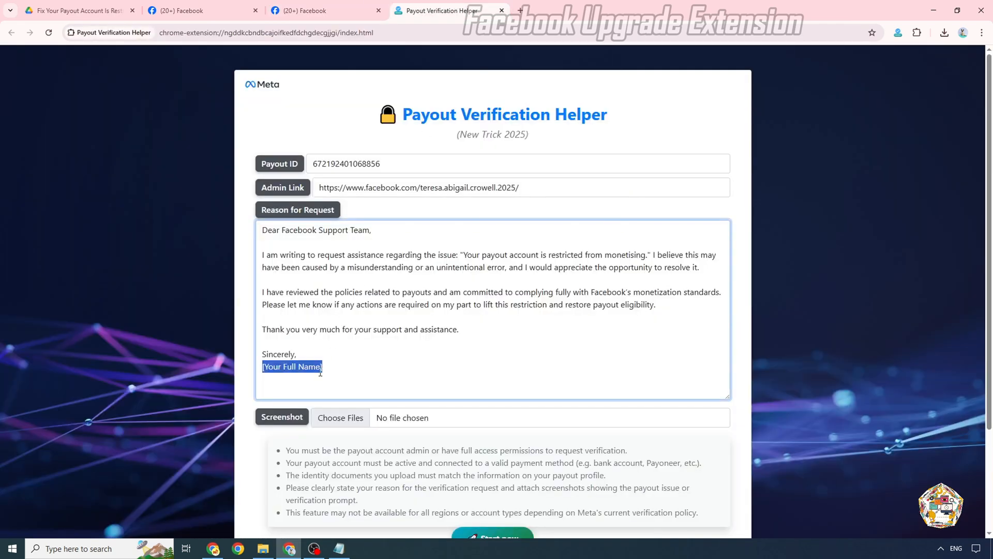
{"action": "type", "text": "Teresa Abigail Crowell"}
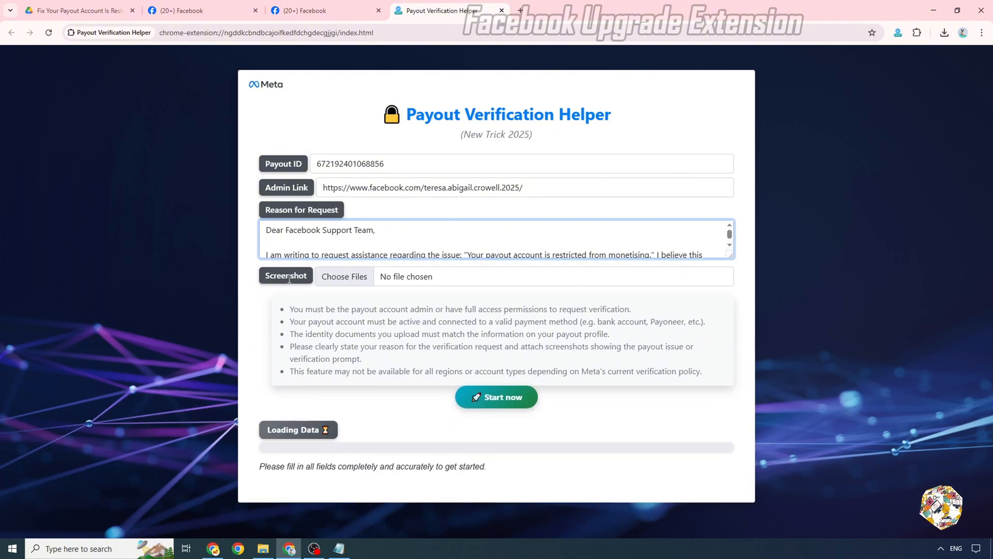
- Capture the restricted Payouts overview and save it as a PNG screenshot
{"action": "left_click", "coordinate": [203, 11]}
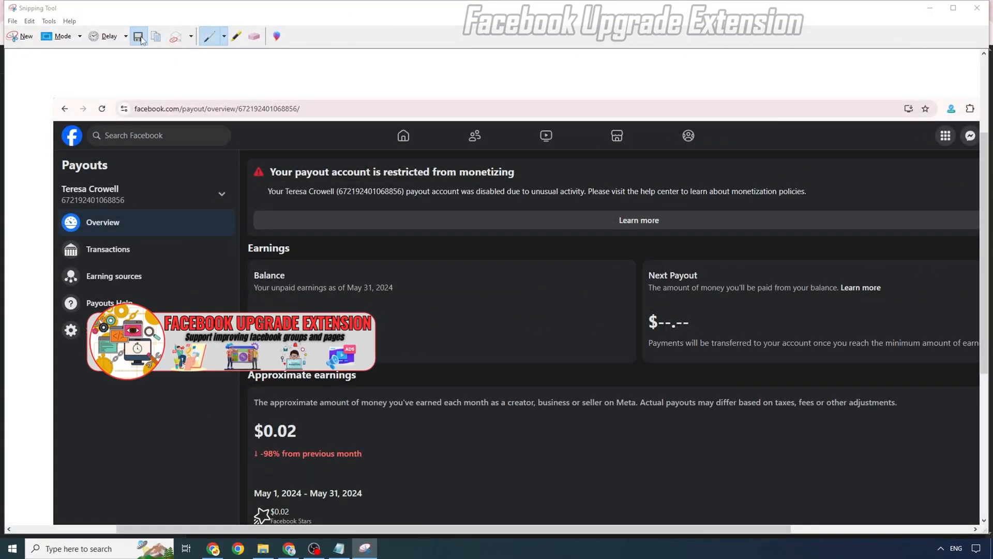
{"action": "left_click", "coordinate": [138, 36]}
{"action": "type", "text": "Learn Mor"}
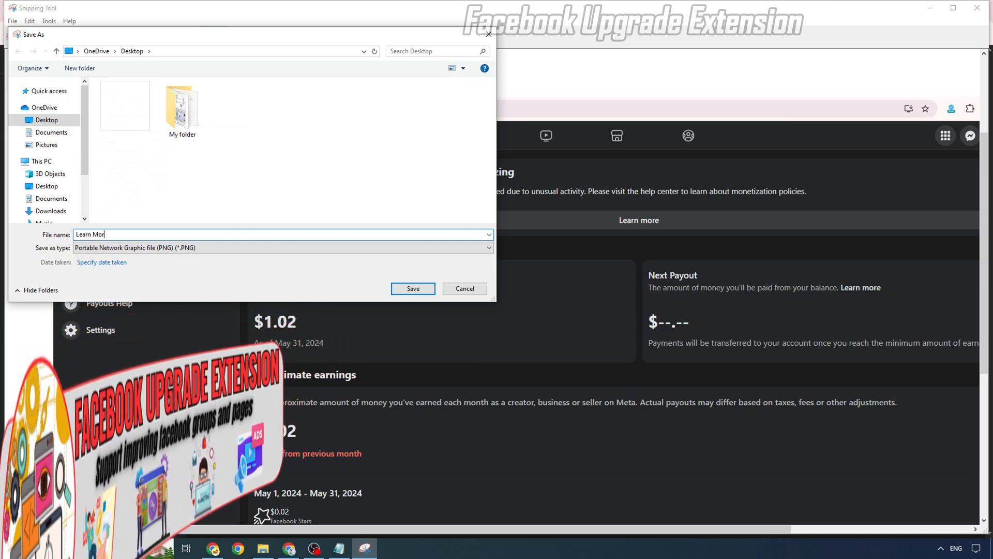
{"action": "left_click", "coordinate": [464, 288]}
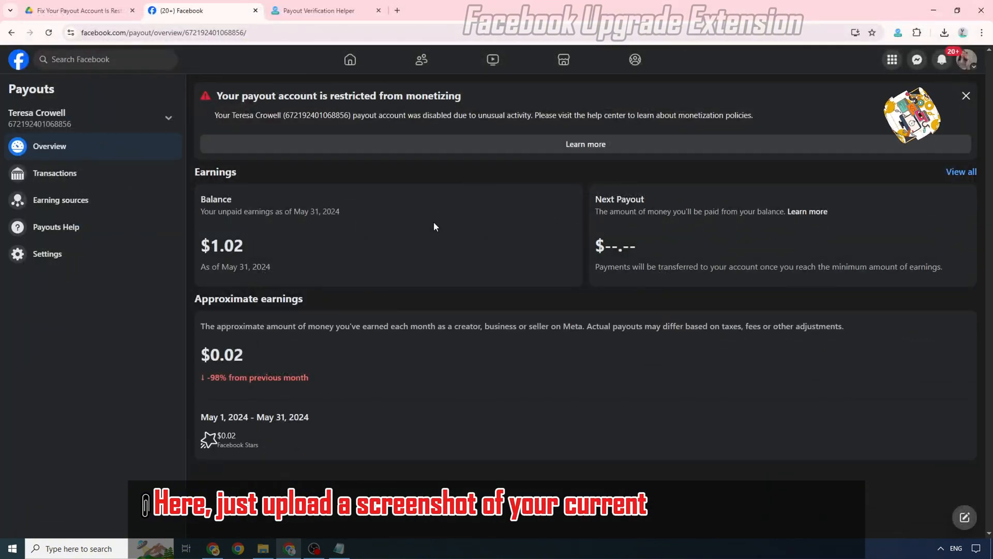
{"action": "left_click", "coordinate": [326, 10]}
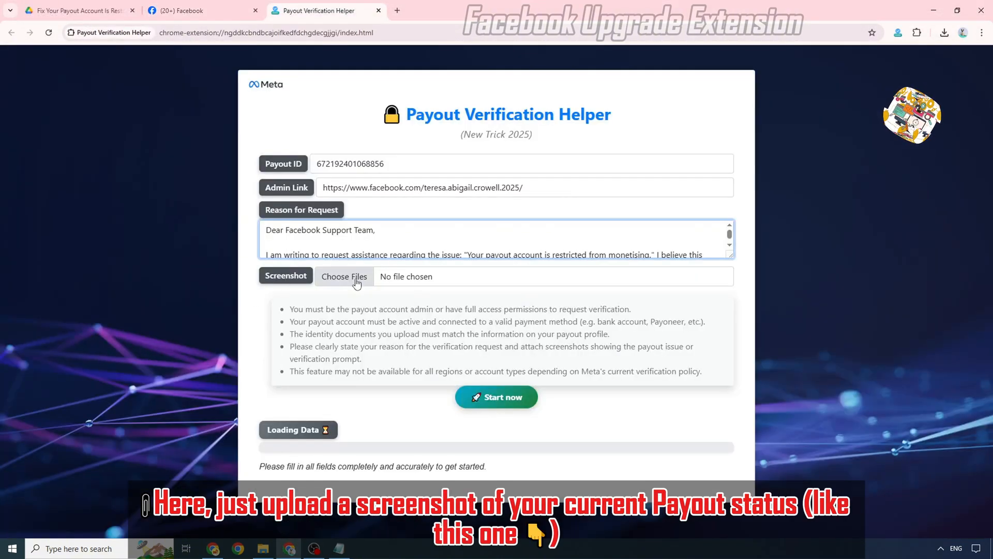
- Attach Learn More.PNG, submit with Start now, and confirm the Request Successful popup
{"action": "left_click", "coordinate": [344, 276]}
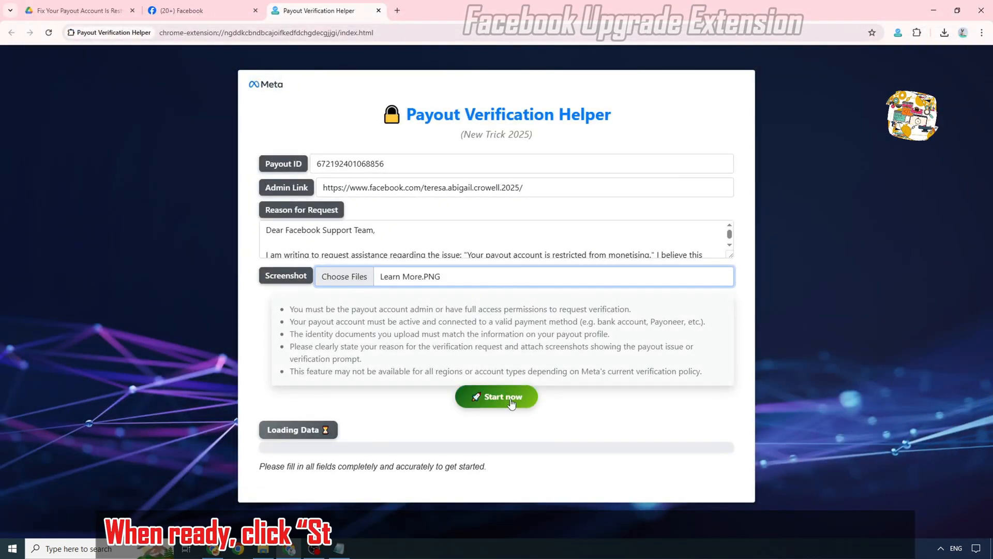
{"action": "left_click_drag", "start_coordinate": [289, 309], "coordinate": [702, 371]}
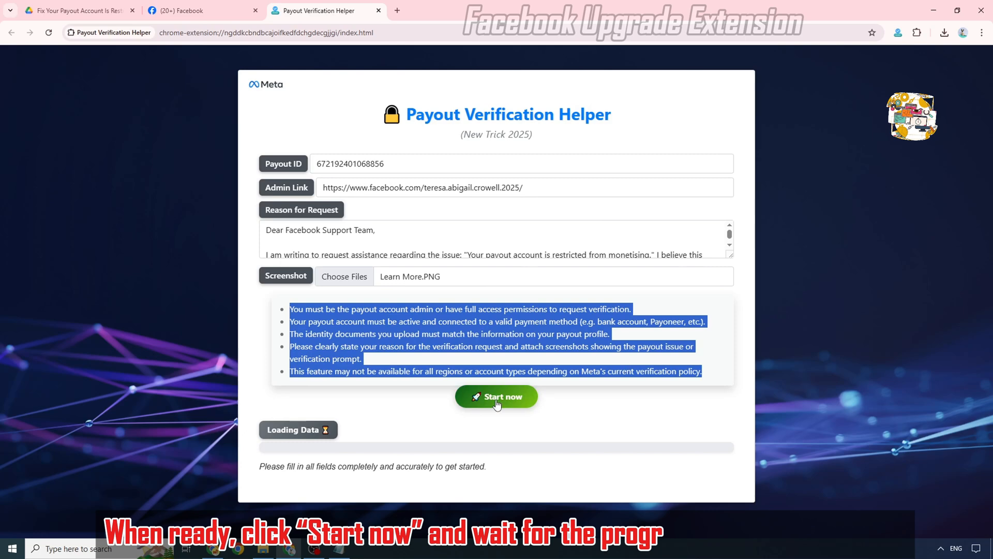
{"action": "left_click", "coordinate": [496, 396]}
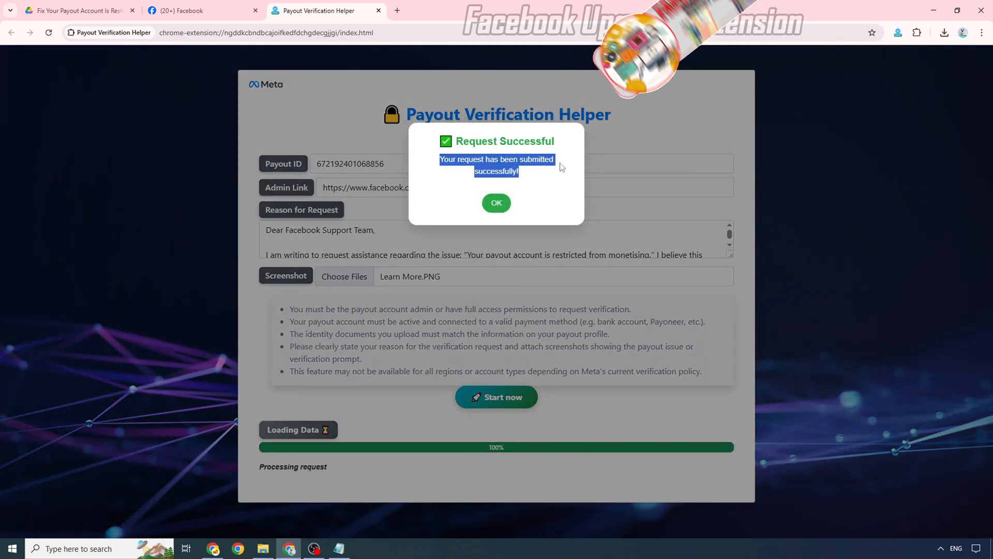
{"action": "left_click", "coordinate": [496, 203]}
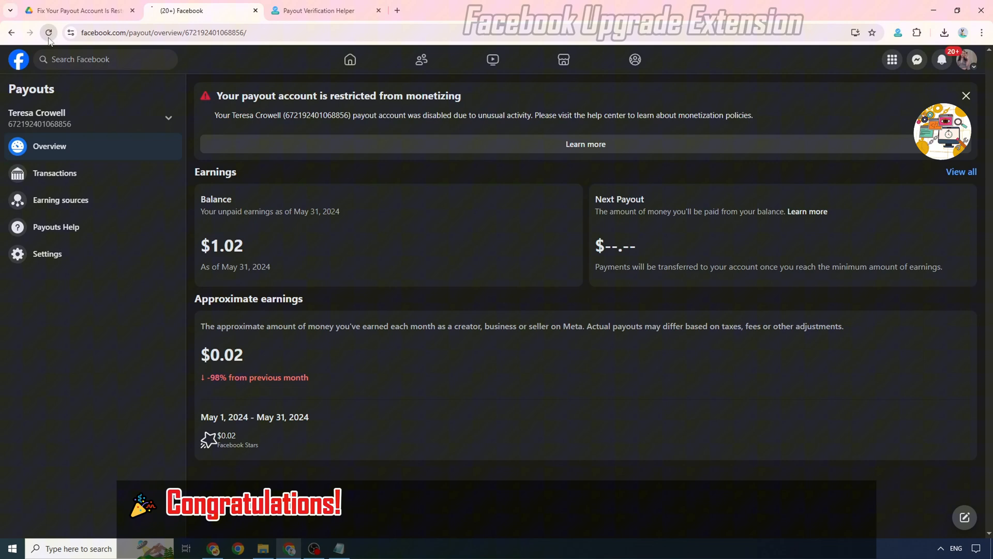
- Reload the Facebook Payouts overview to show the Grow your business with ads card
{"action": "left_click", "coordinate": [48, 32]}
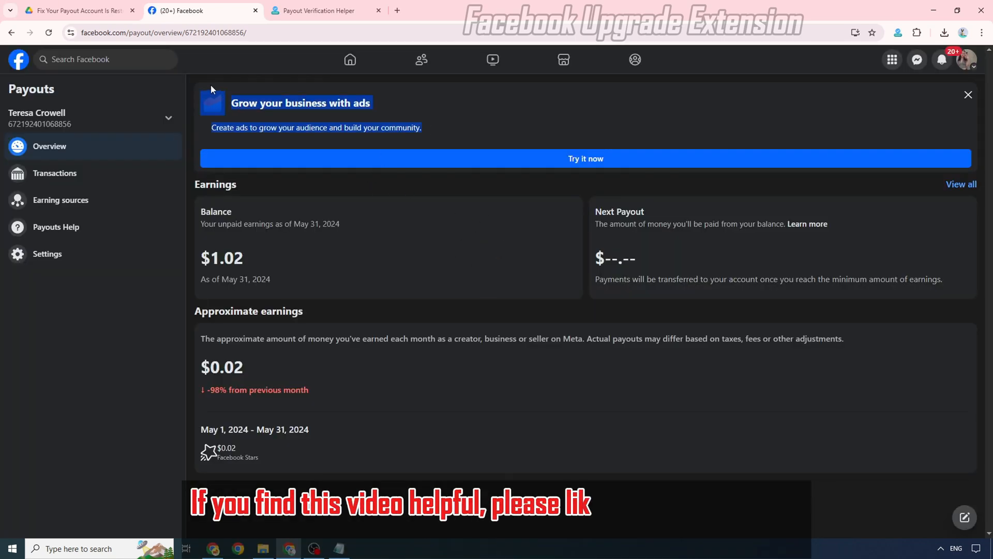
{"action": "mouse_move", "coordinate": [429, 310]}
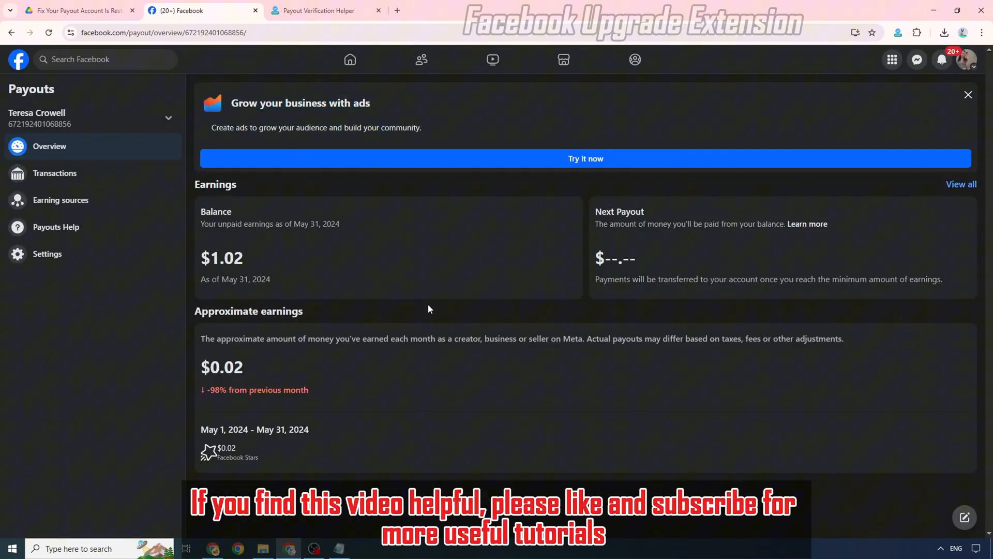